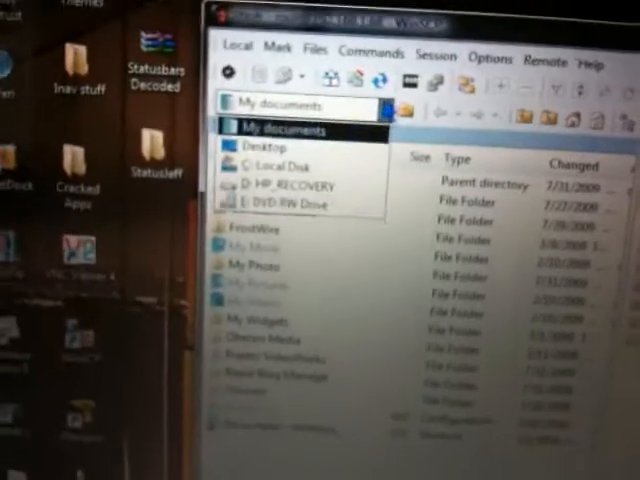
- Open the local panel's location drop-down listing My documents, Desktop and Local Disk
left_click(263, 146)
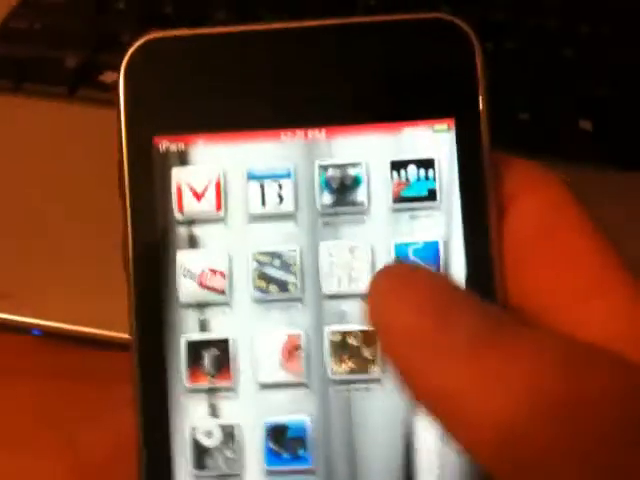
- Swipe to another home screen page showing more themed icons under the red status bar
scroll("left", 3)
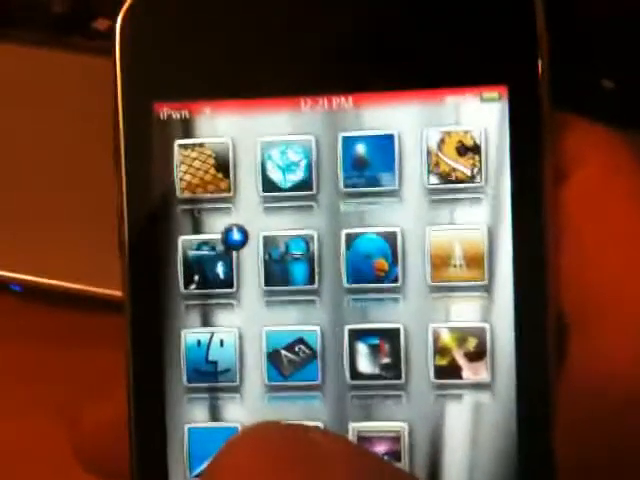